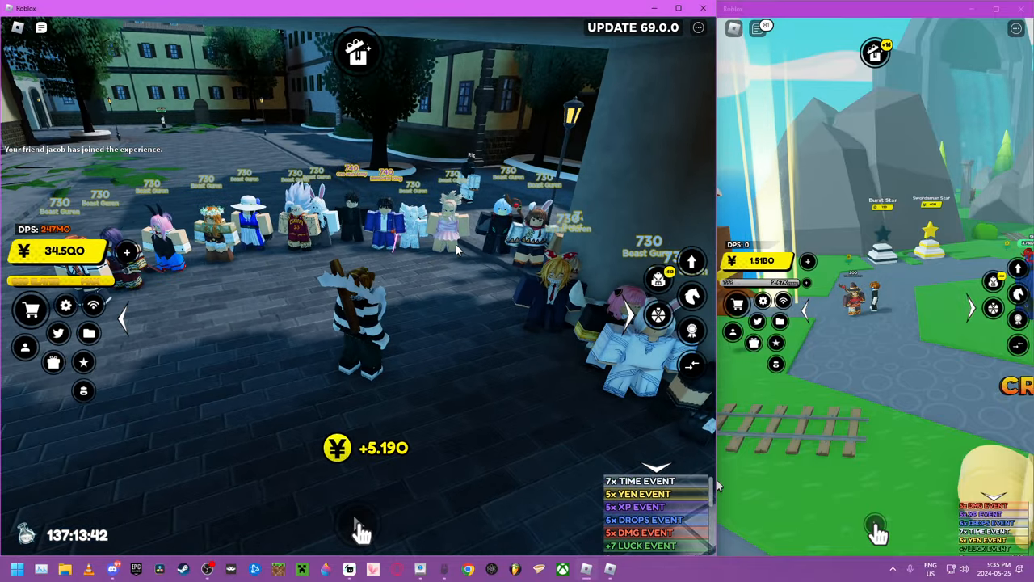
# Bring up the Avatar Index and select the True Demon King entry's options
pyautogui.click(633, 28)
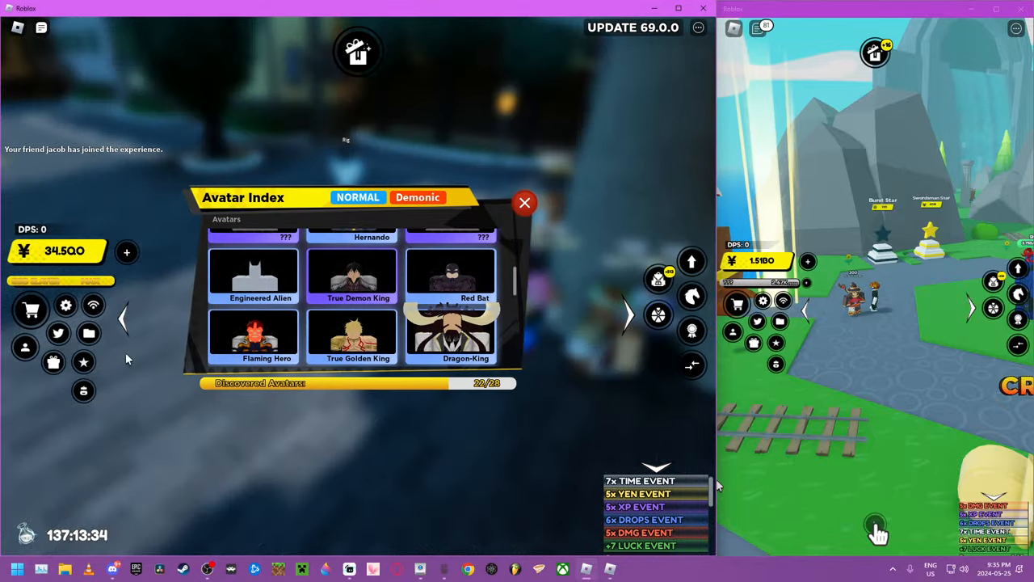
pyautogui.click(523, 203)
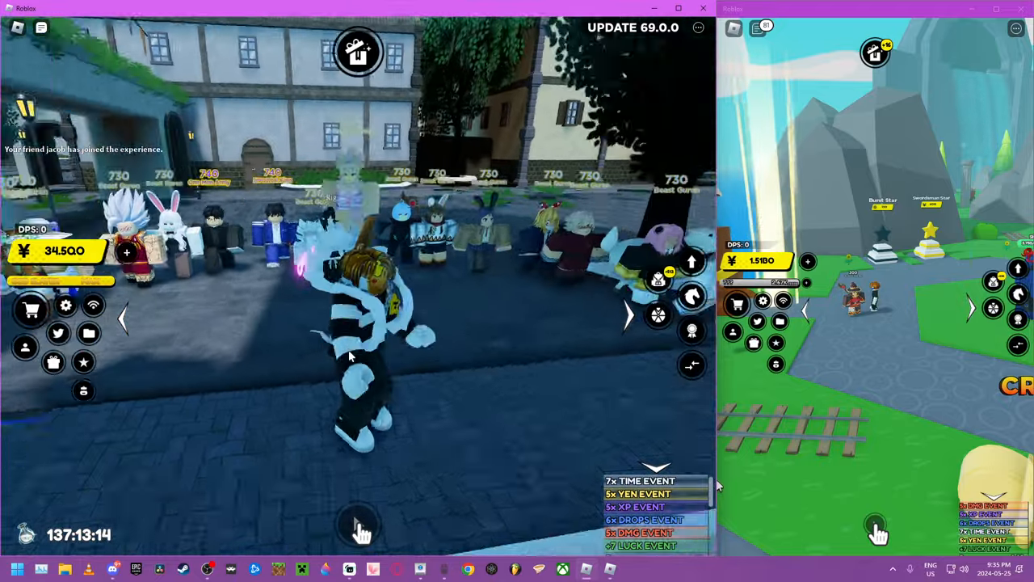
pyautogui.click(84, 362)
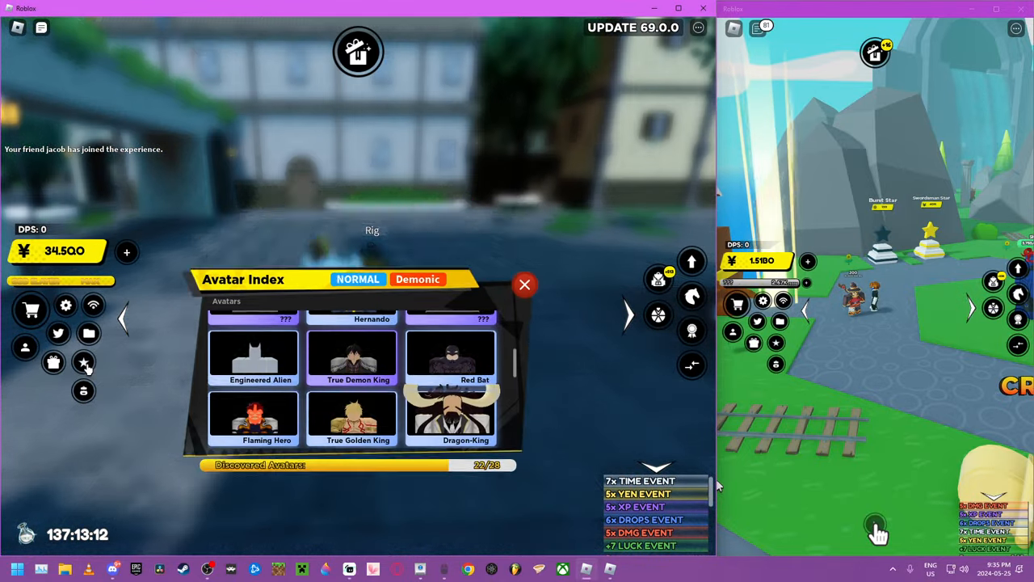
pyautogui.click(359, 356)
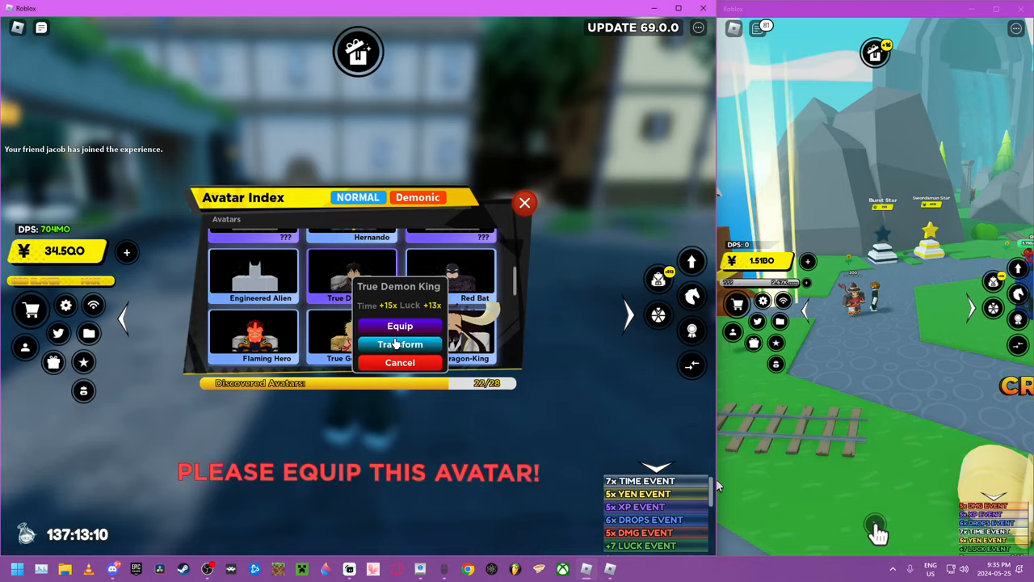
# Equip True Demon King, transform into it, and dismiss the Unit Evolution window
pyautogui.click(401, 326)
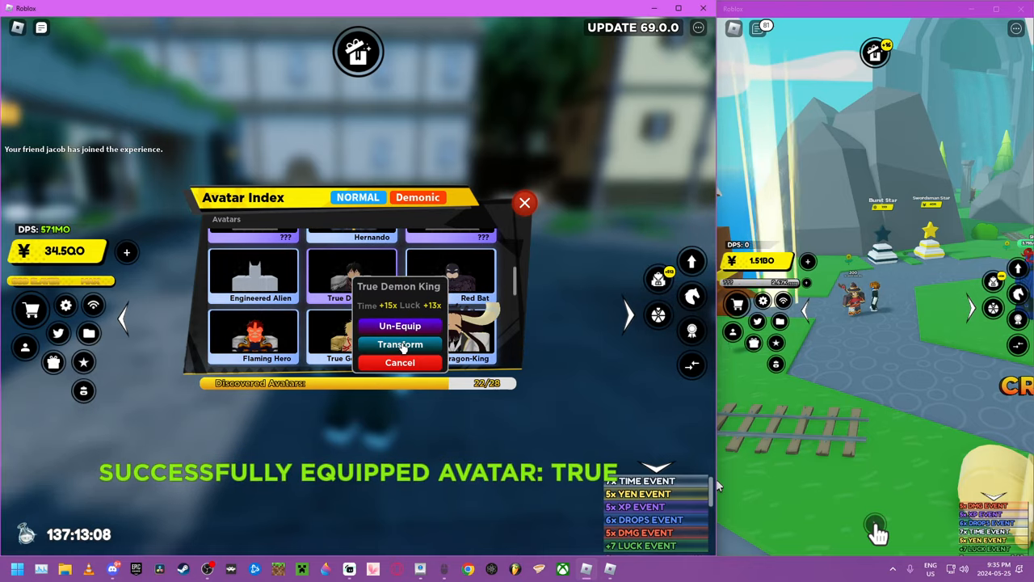
pyautogui.click(523, 202)
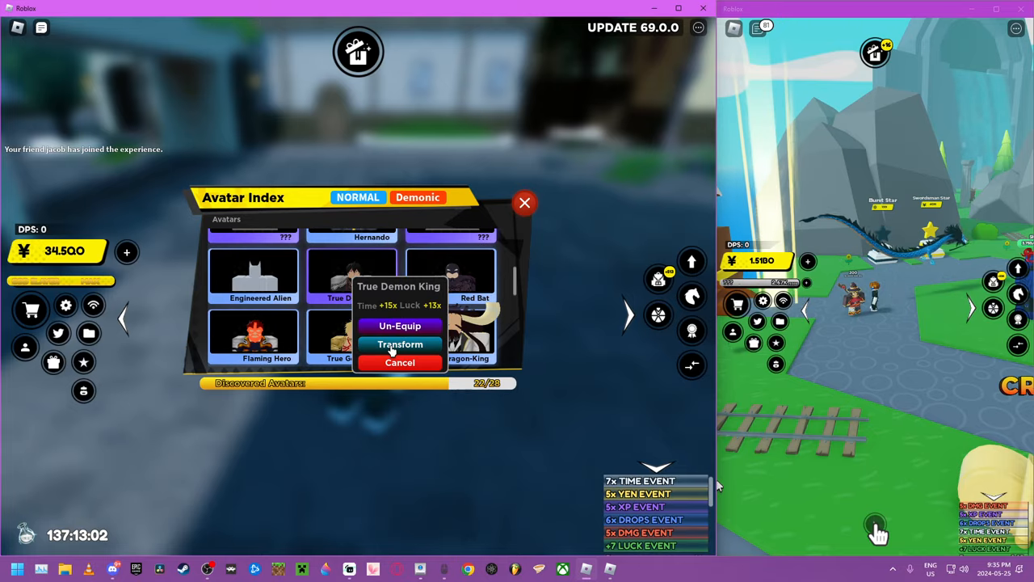
pyautogui.click(399, 342)
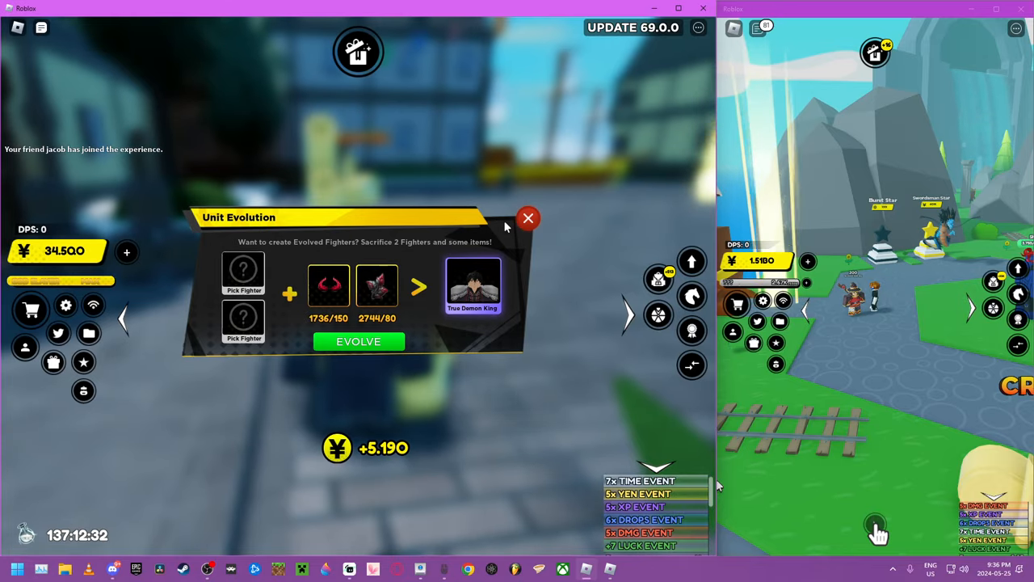
pyautogui.click(528, 218)
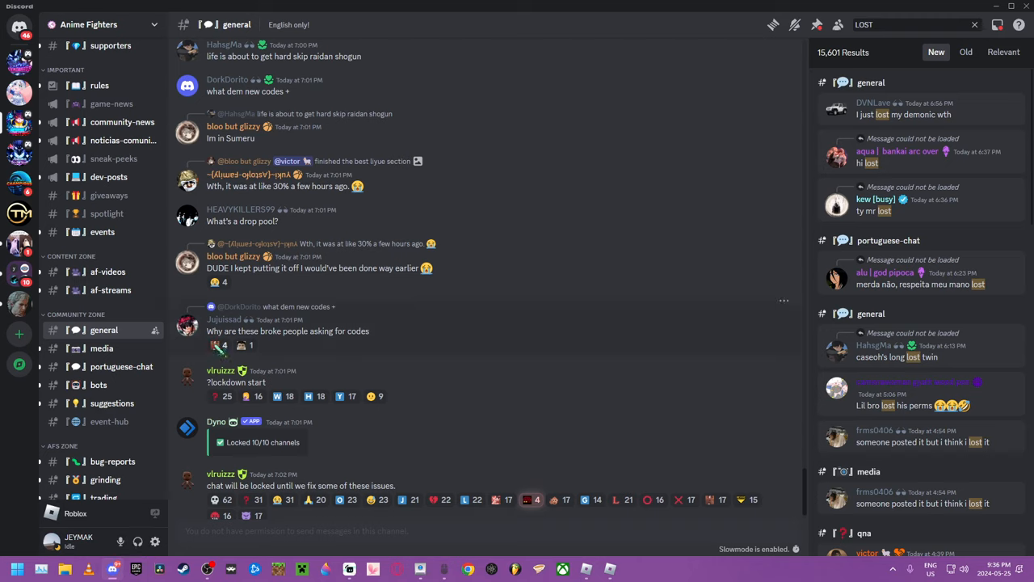
pyautogui.moveTo(113, 158)
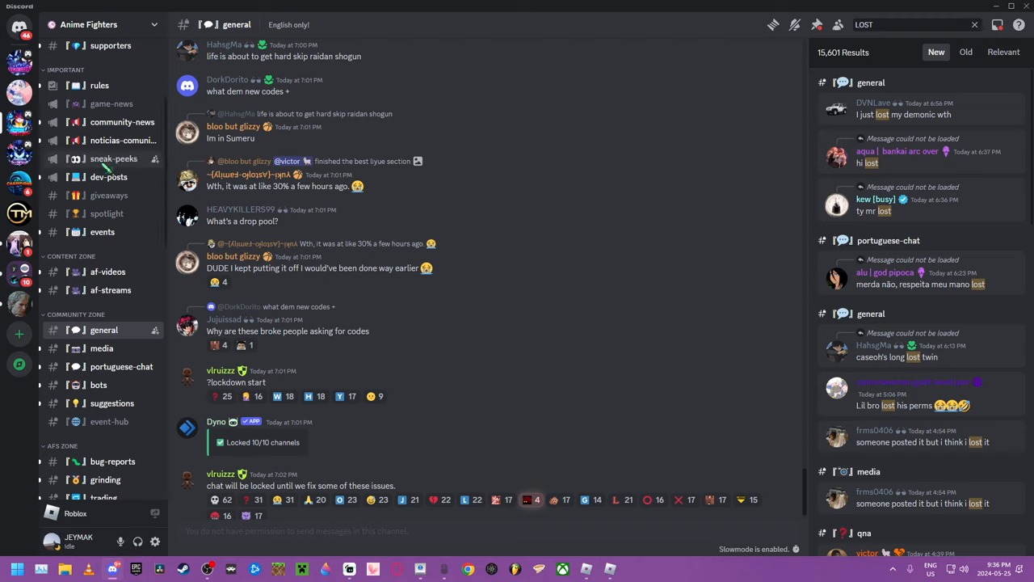
# Switch to the dev-posts channel of the Anime Fighters server
pyautogui.click(110, 176)
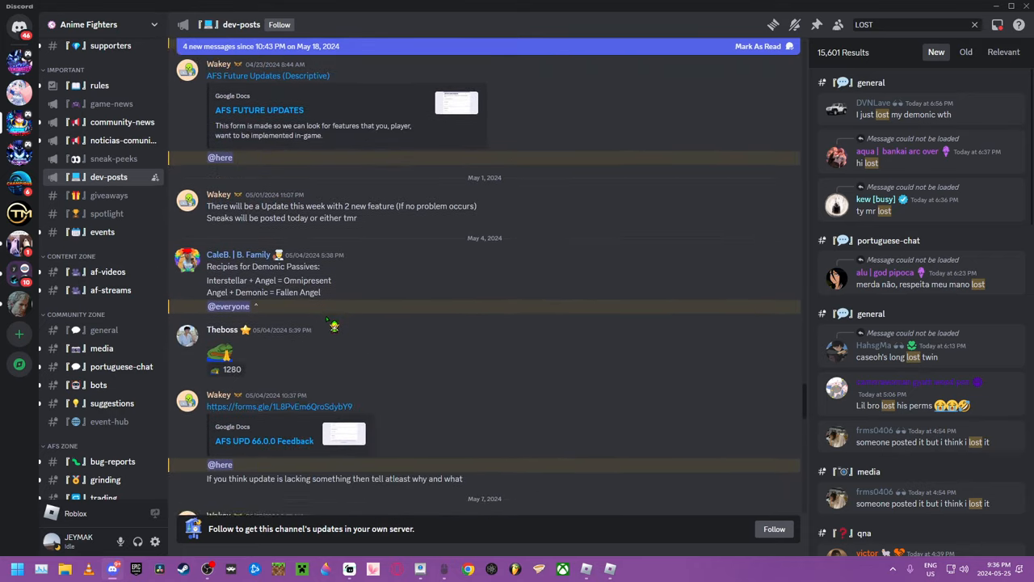
# Scroll dev-posts down to the Demonic sacrifice machine and Heavenly Counter updates
pyautogui.scroll(-3)
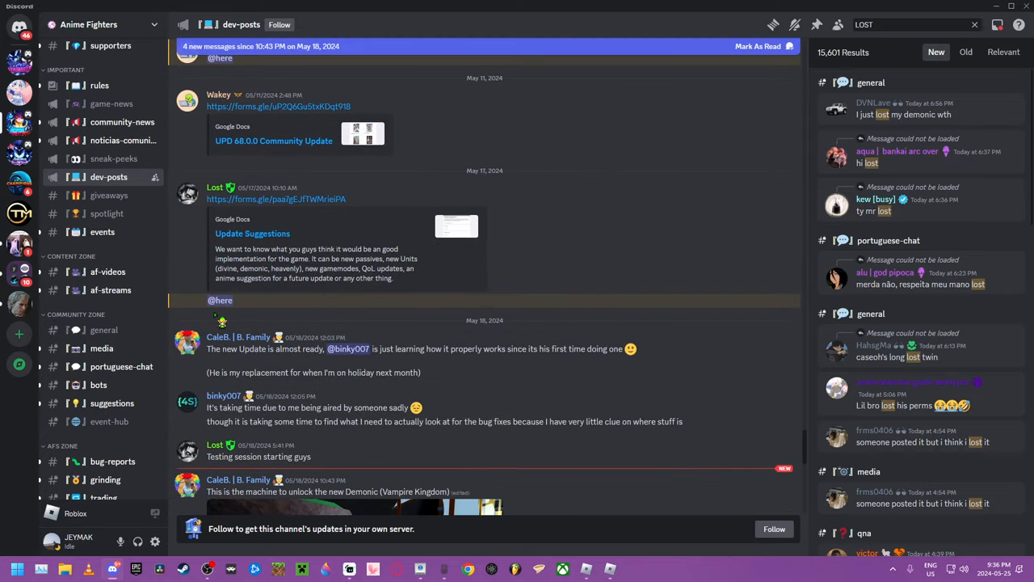
pyautogui.click(214, 187)
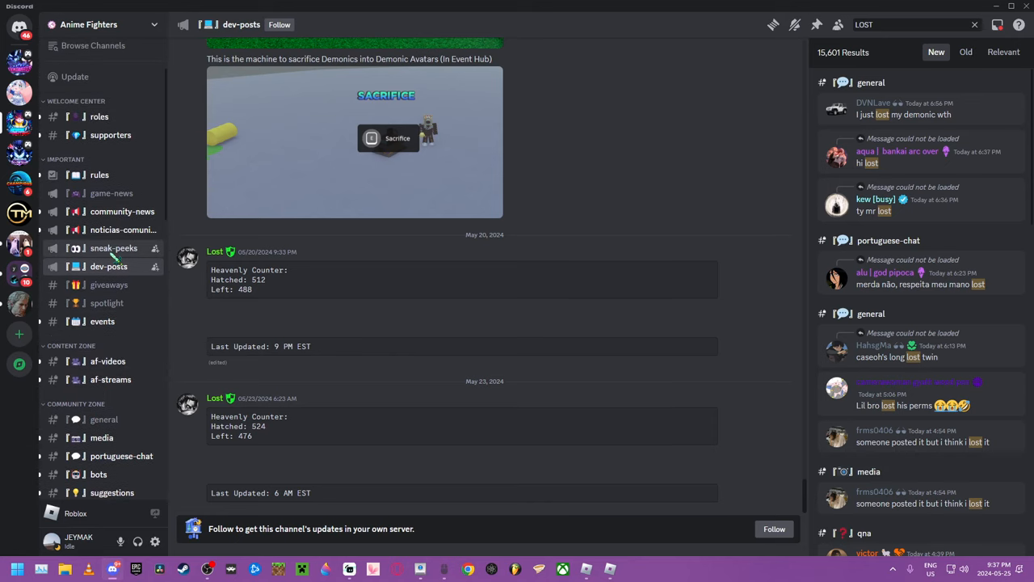
# Browse the sneak-peeks, noticias-comunidade and community-news channels in turn
pyautogui.click(113, 248)
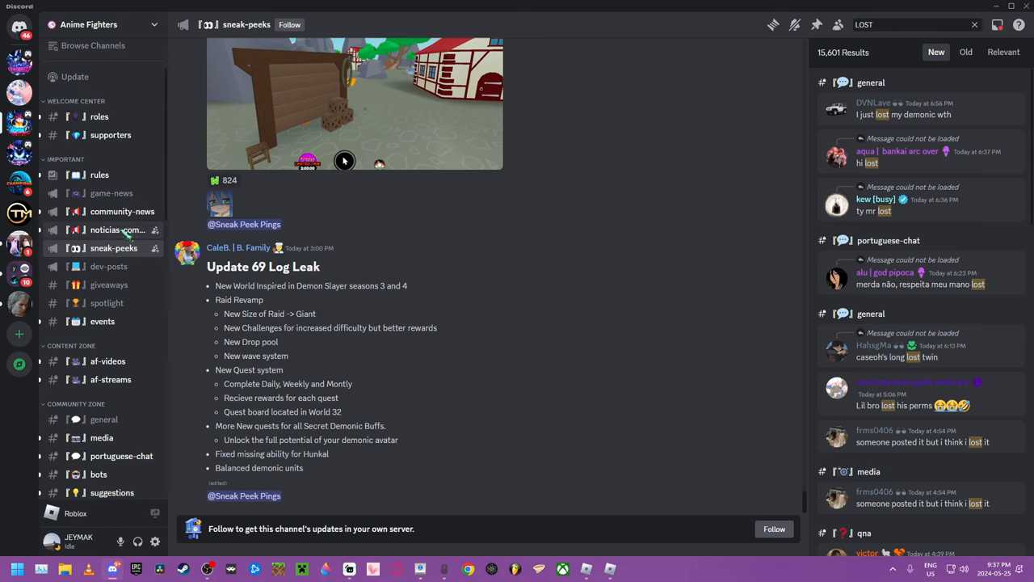
pyautogui.click(116, 230)
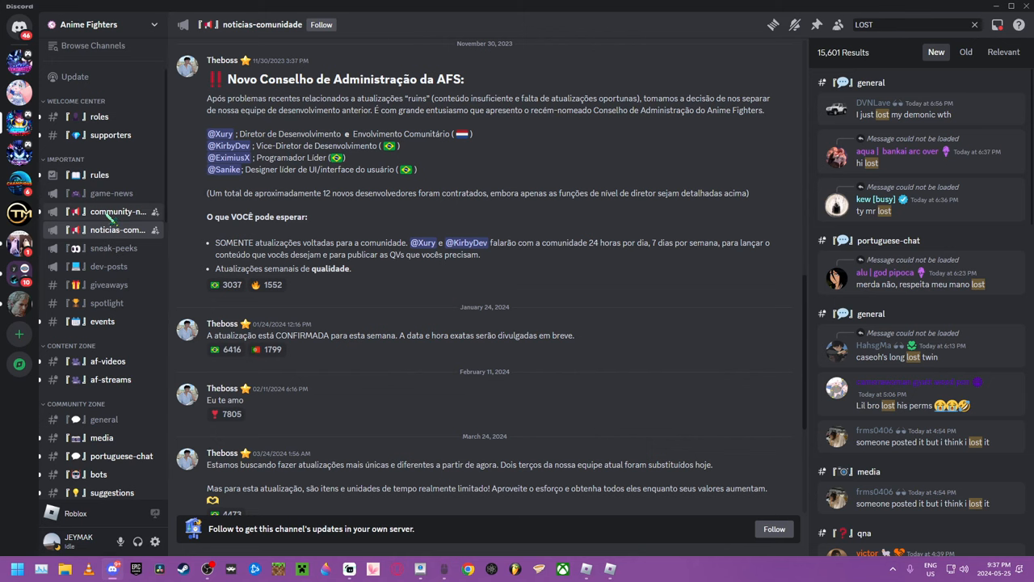
pyautogui.click(118, 210)
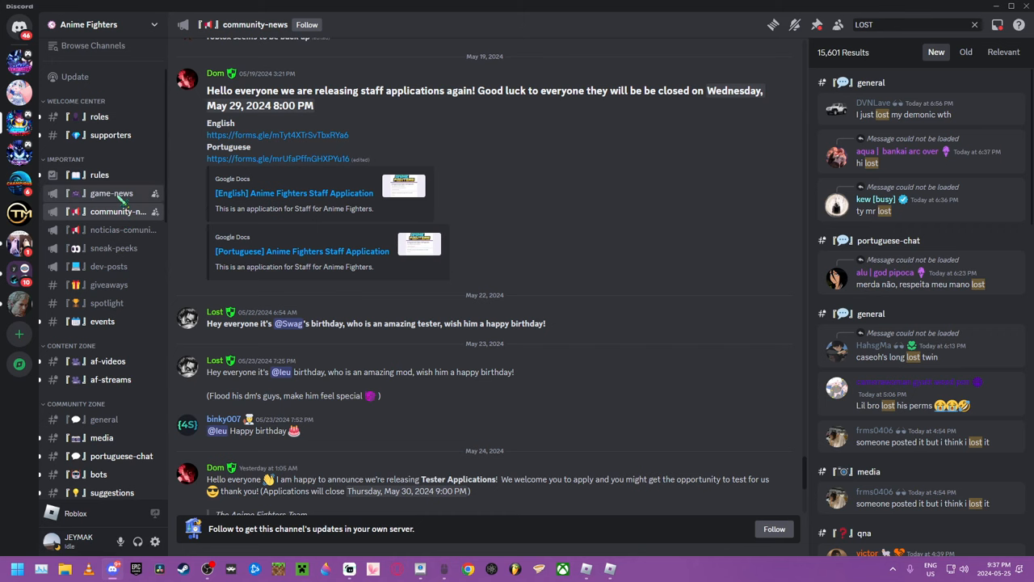
# Go to game-news and scroll to the Update 69 Log announcement
pyautogui.click(112, 194)
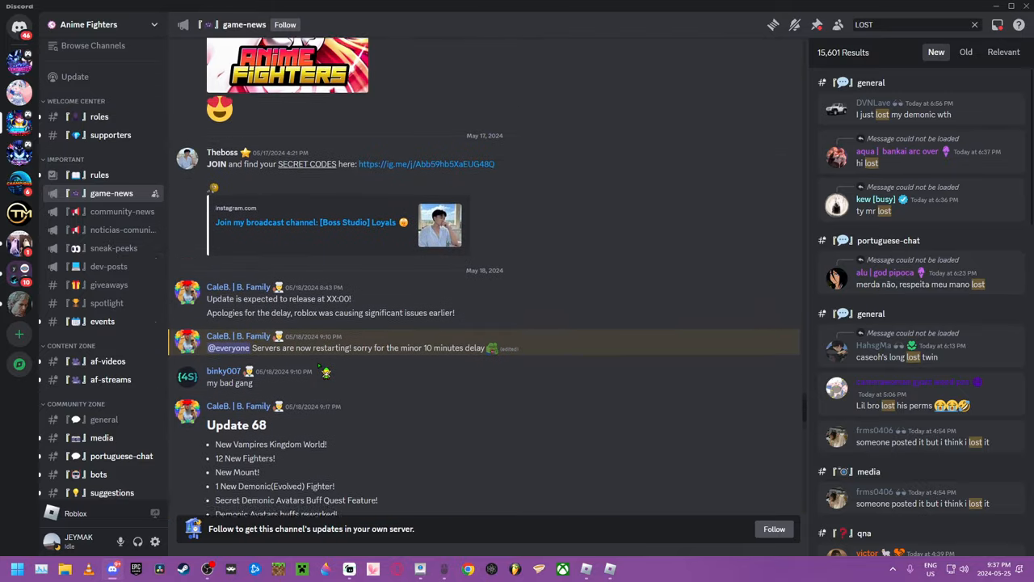
pyautogui.scroll(-3)
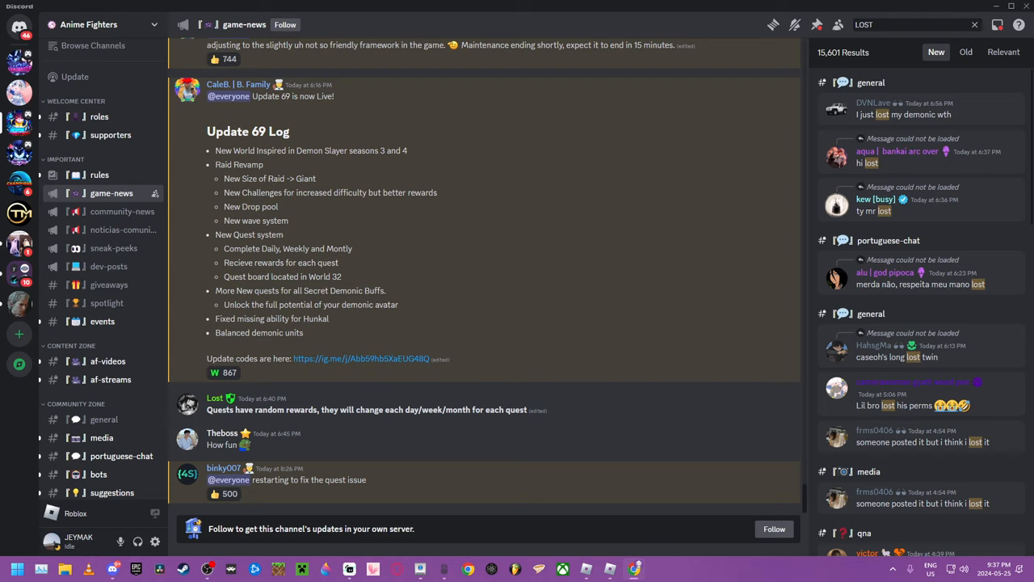
pyautogui.click(223, 495)
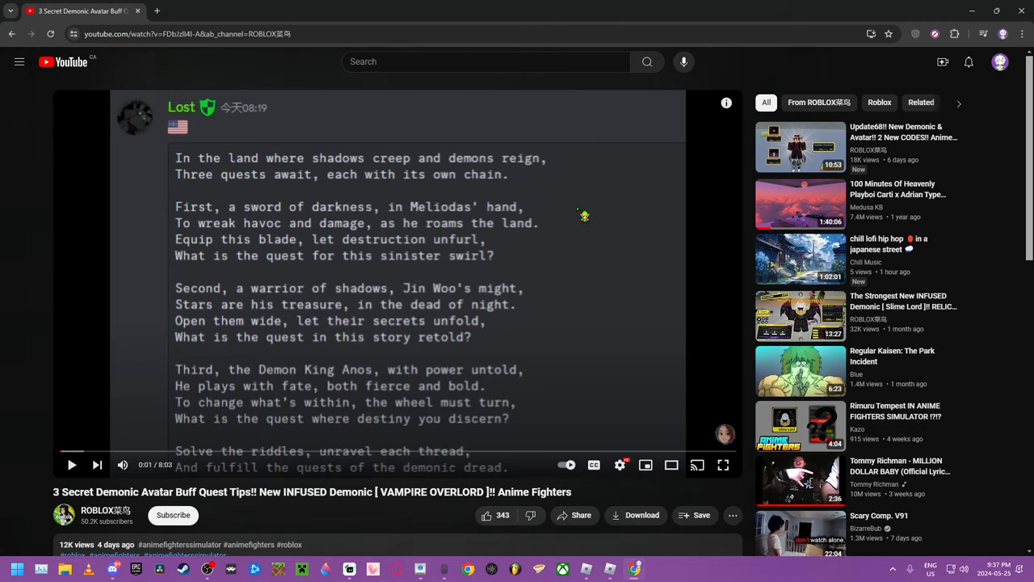
pyautogui.moveTo(584, 216)
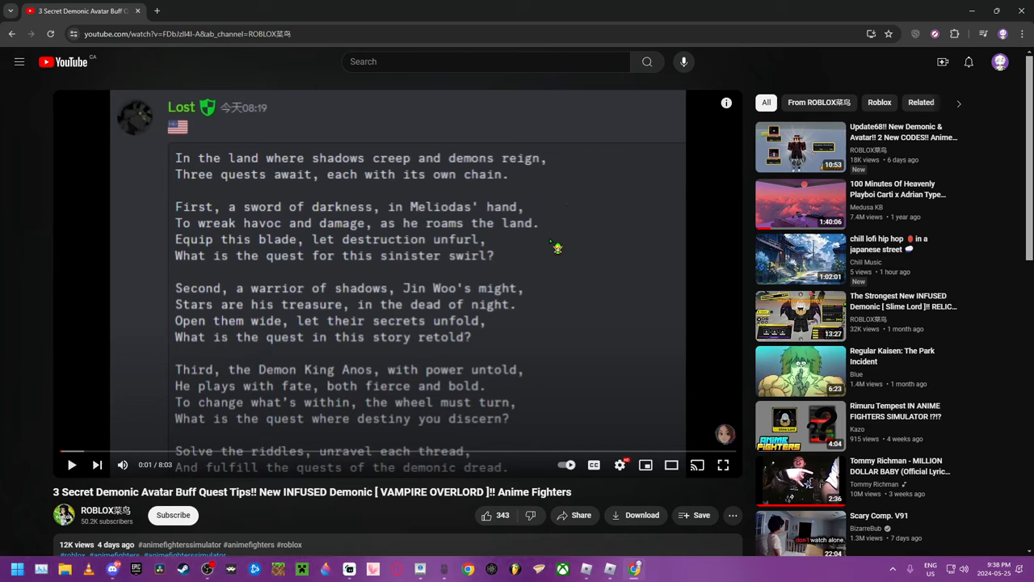
pyautogui.moveTo(500, 224)
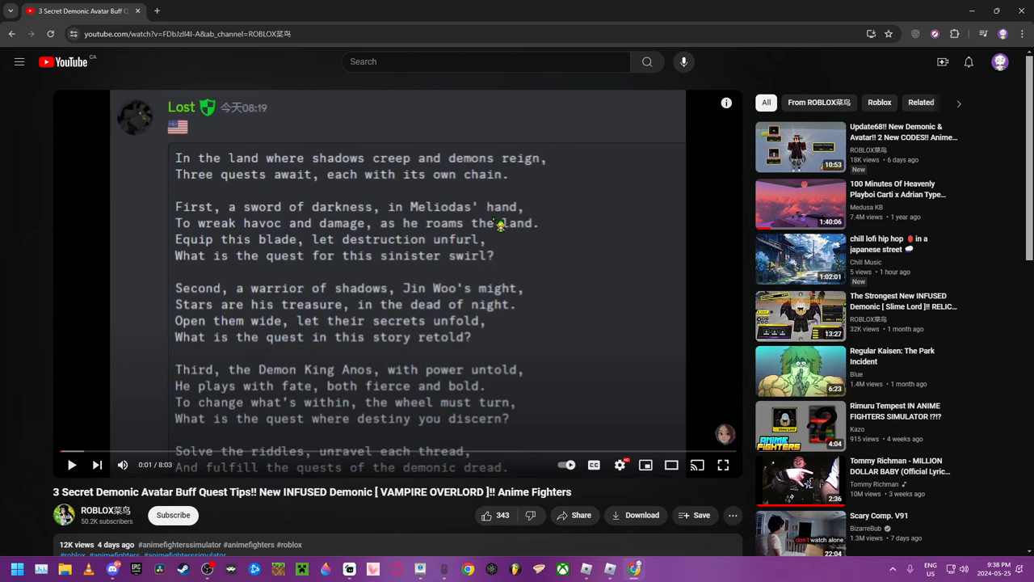
pyautogui.scroll(-3)
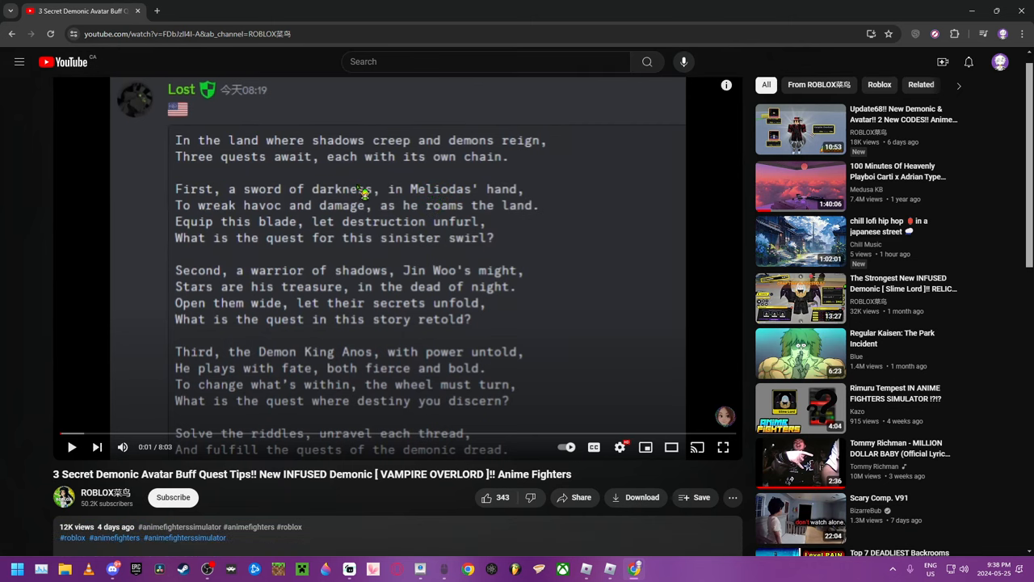
pyautogui.moveTo(265, 213)
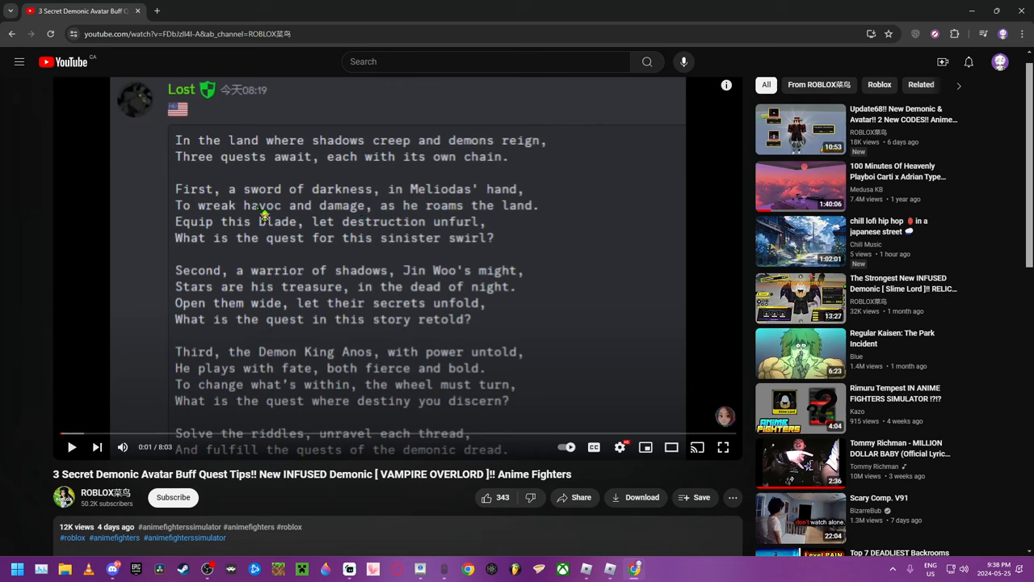
pyautogui.moveTo(540, 218)
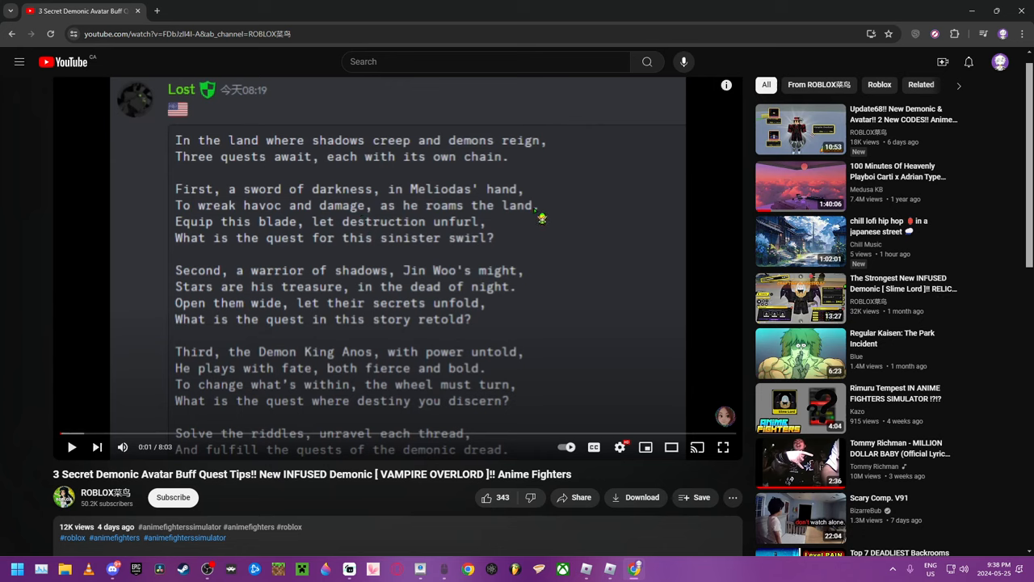
pyautogui.moveTo(414, 232)
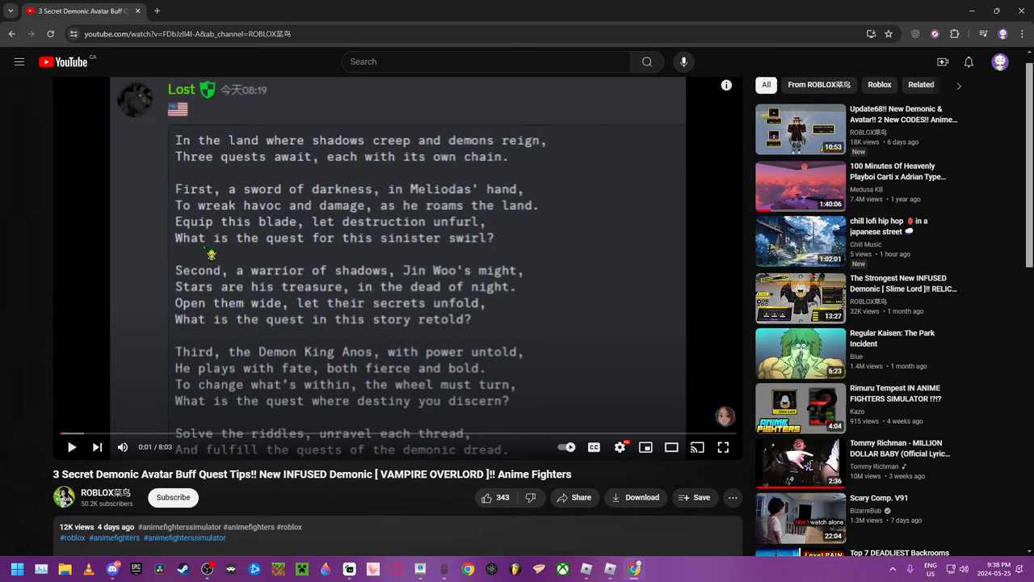
pyautogui.moveTo(382, 249)
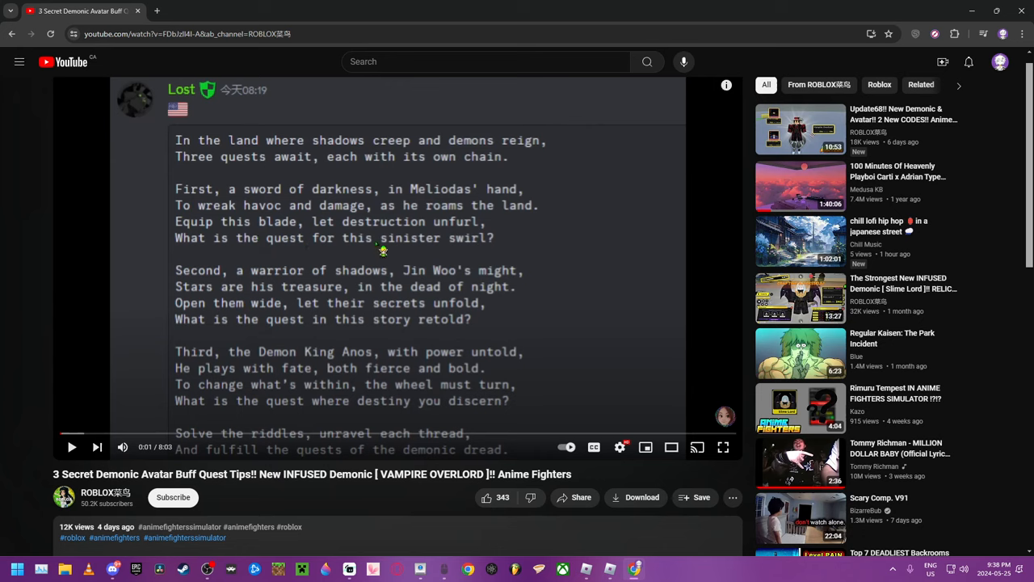
pyautogui.moveTo(236, 255)
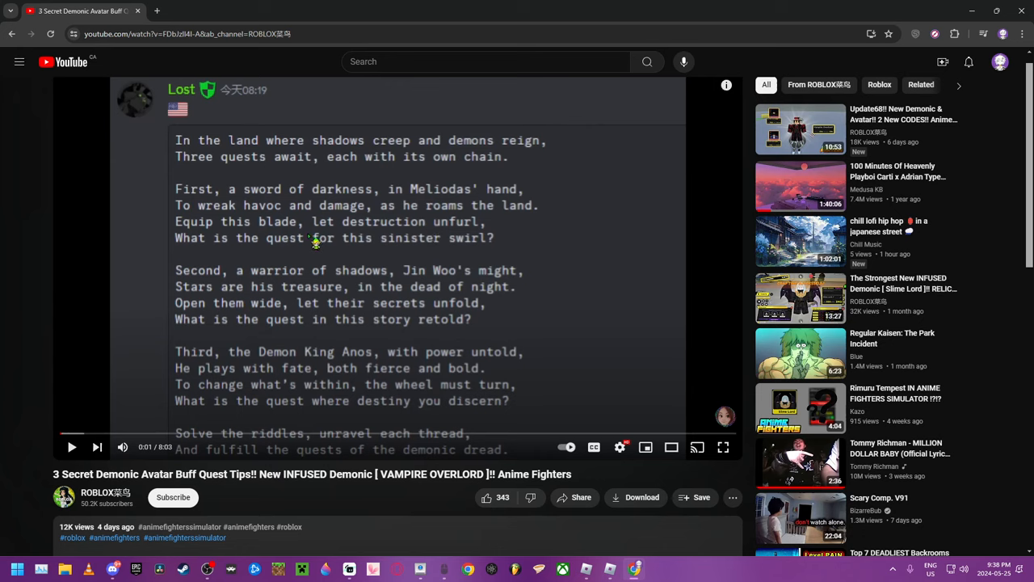
pyautogui.moveTo(259, 133)
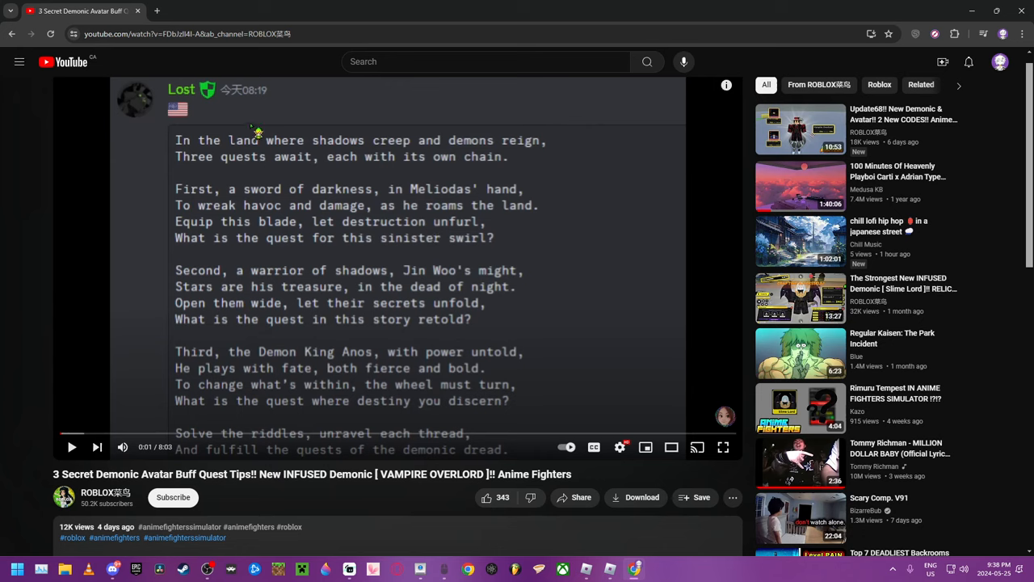
pyautogui.moveTo(363, 142)
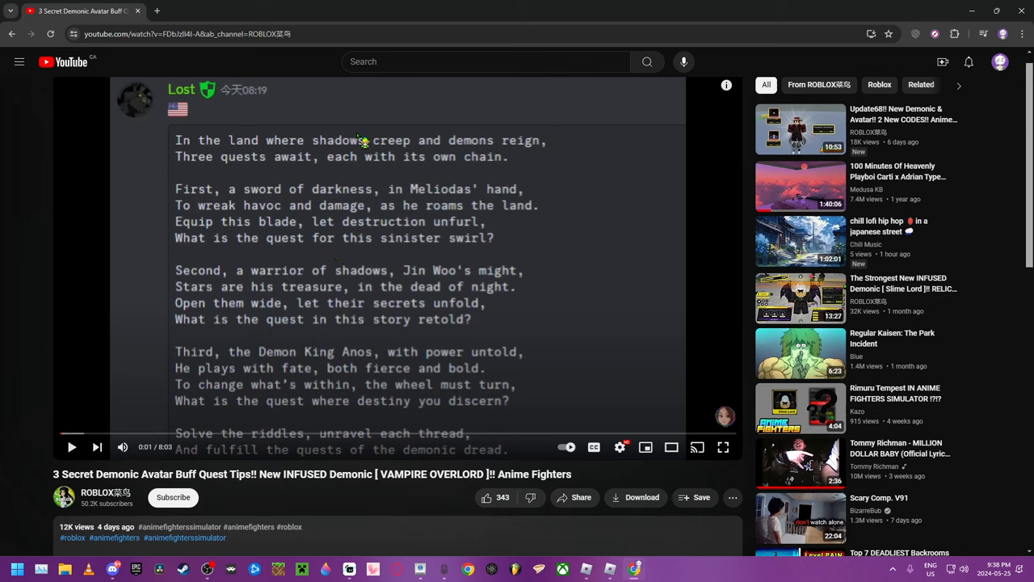
pyautogui.moveTo(126, 433)
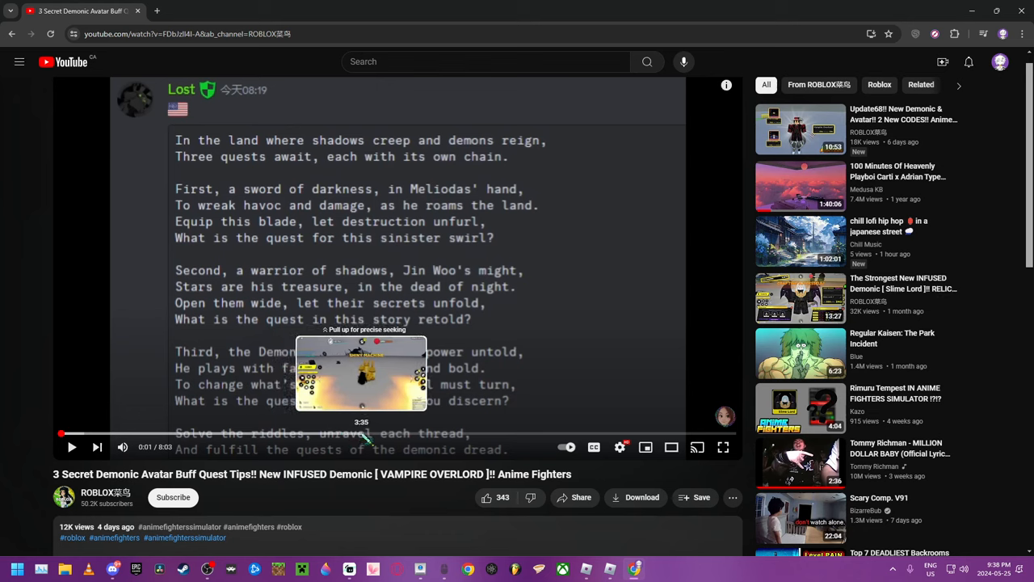
pyautogui.moveTo(397, 432)
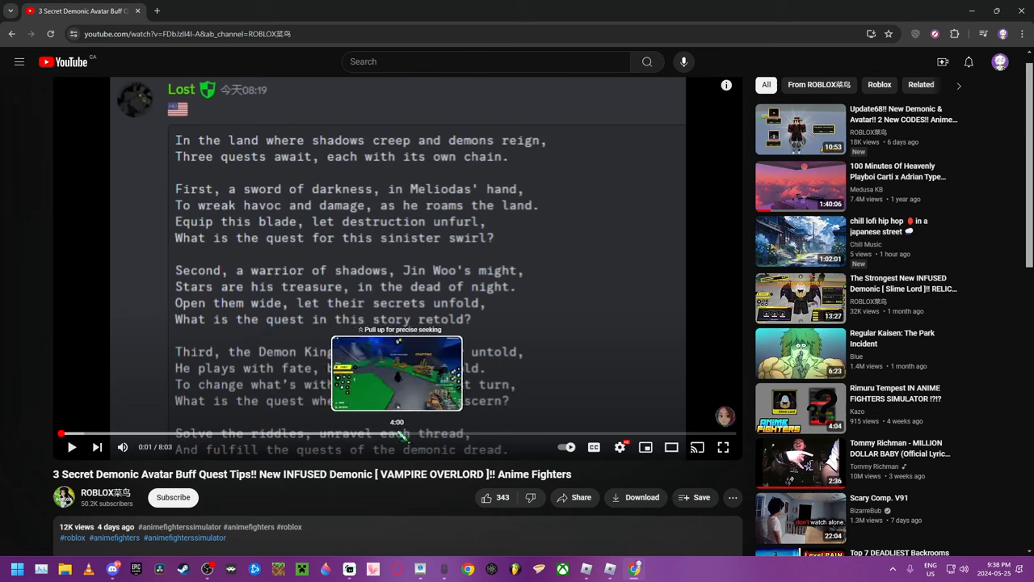
pyautogui.moveTo(427, 436)
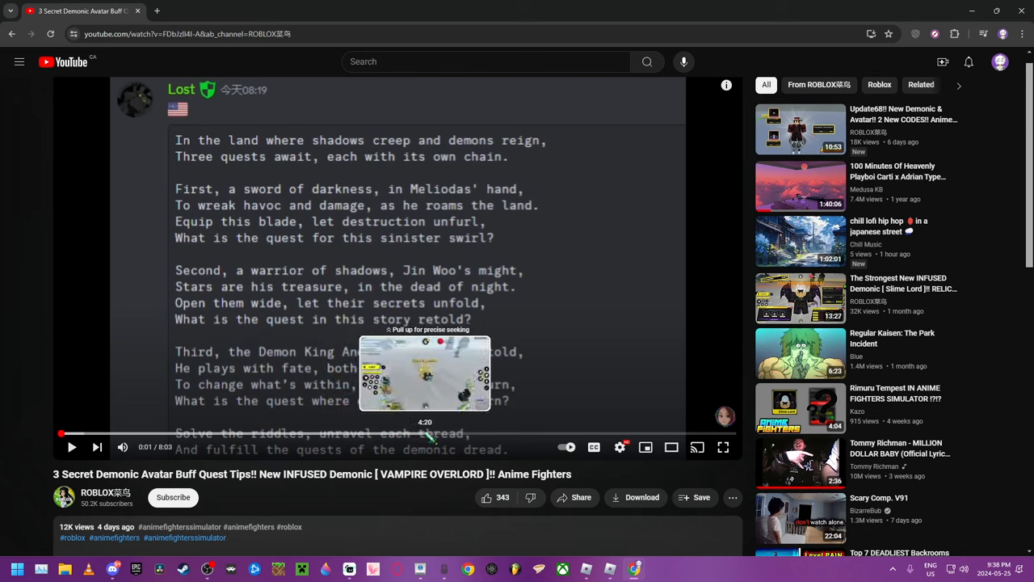
pyautogui.moveTo(462, 439)
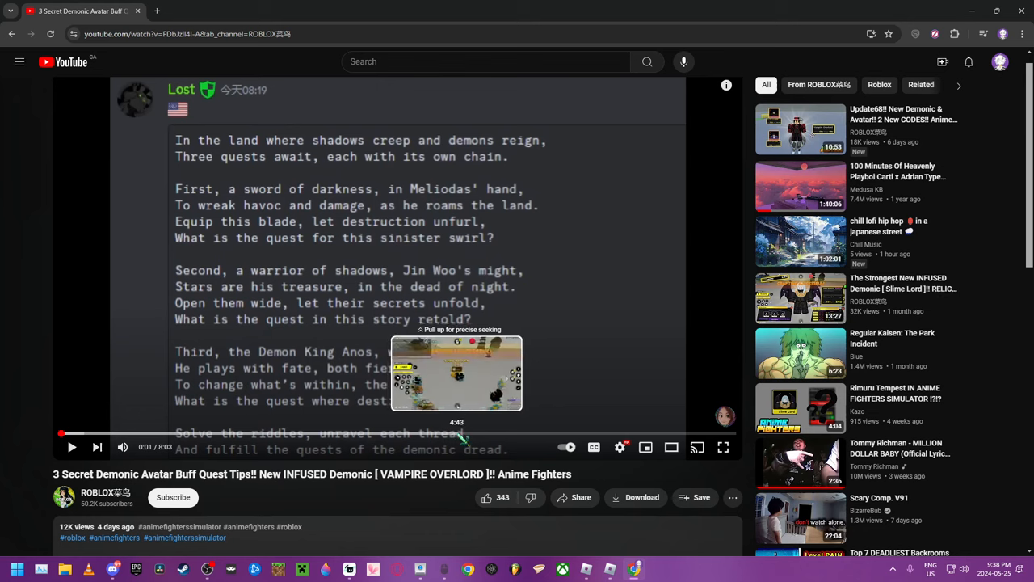
pyautogui.moveTo(481, 433)
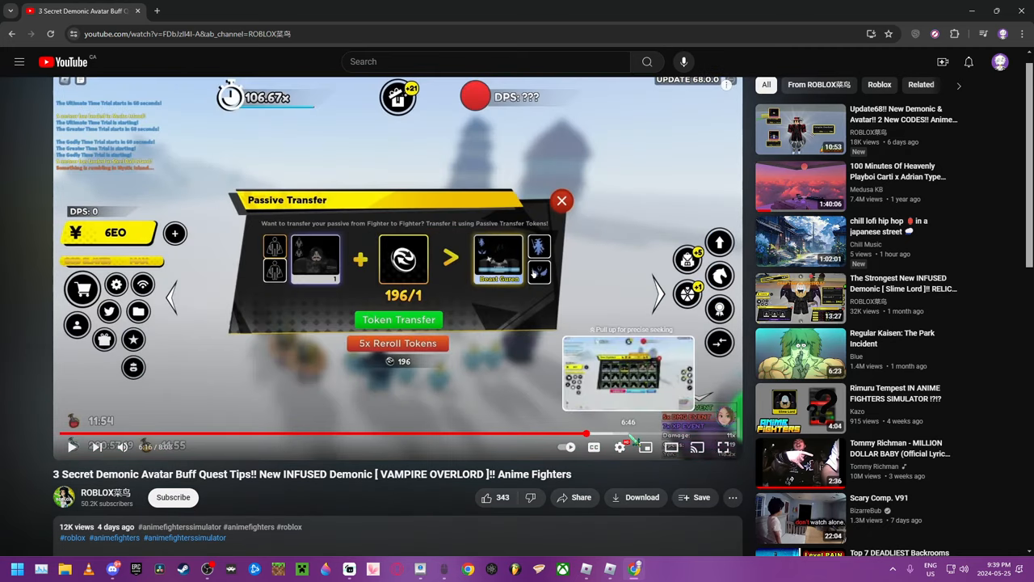
# Seek along the progress bar to the fighter menus and Vampire Overlord footage
pyautogui.click(563, 200)
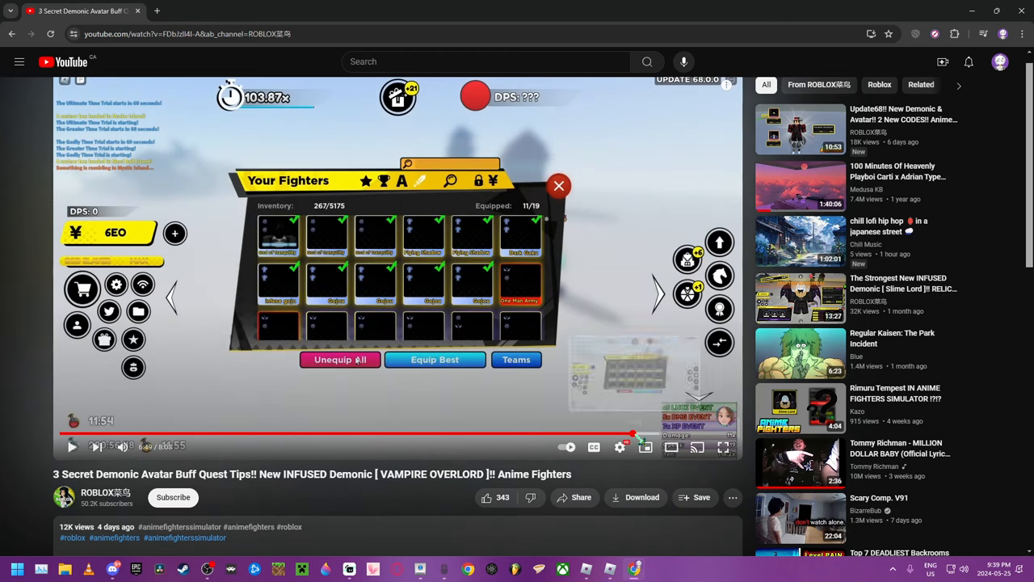
pyautogui.click(559, 185)
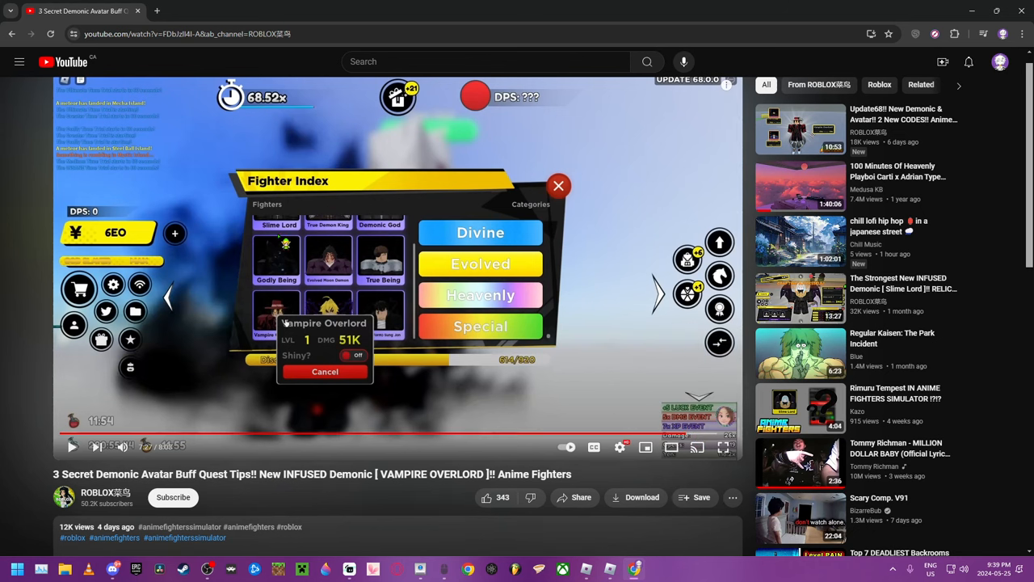
pyautogui.moveTo(236, 427)
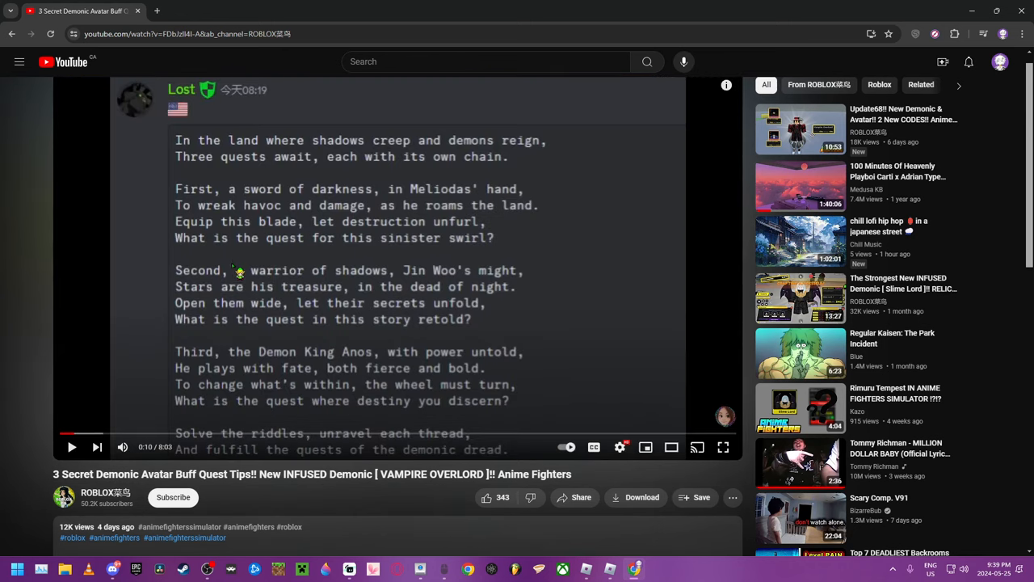
pyautogui.moveTo(220, 265)
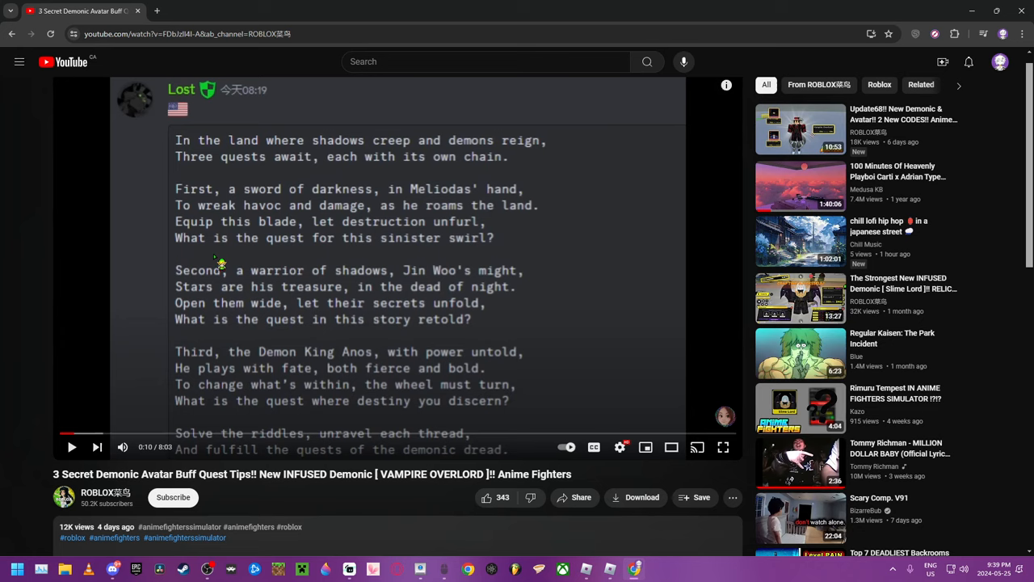
pyautogui.moveTo(307, 304)
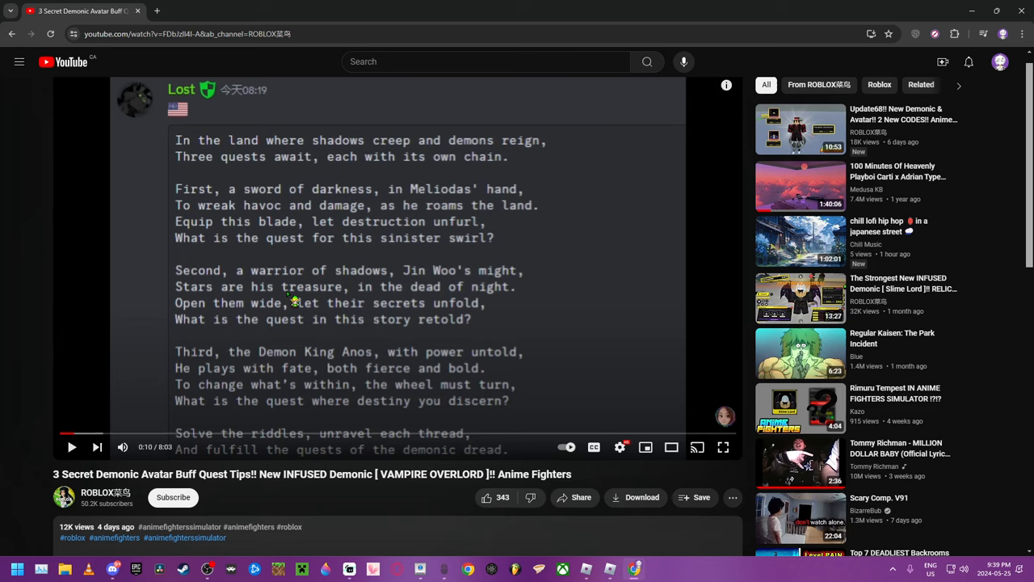
pyautogui.moveTo(275, 299)
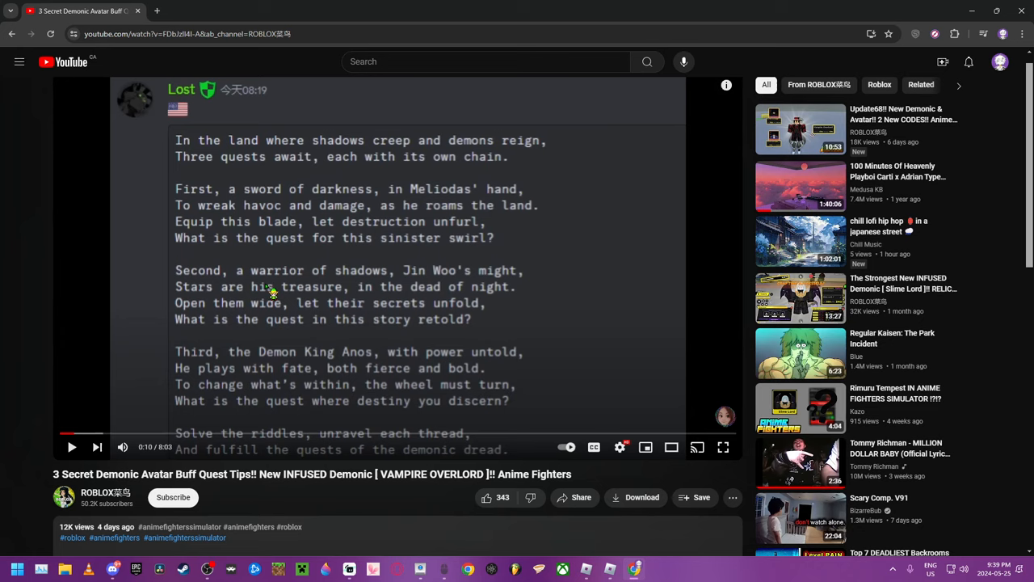
pyautogui.moveTo(273, 293)
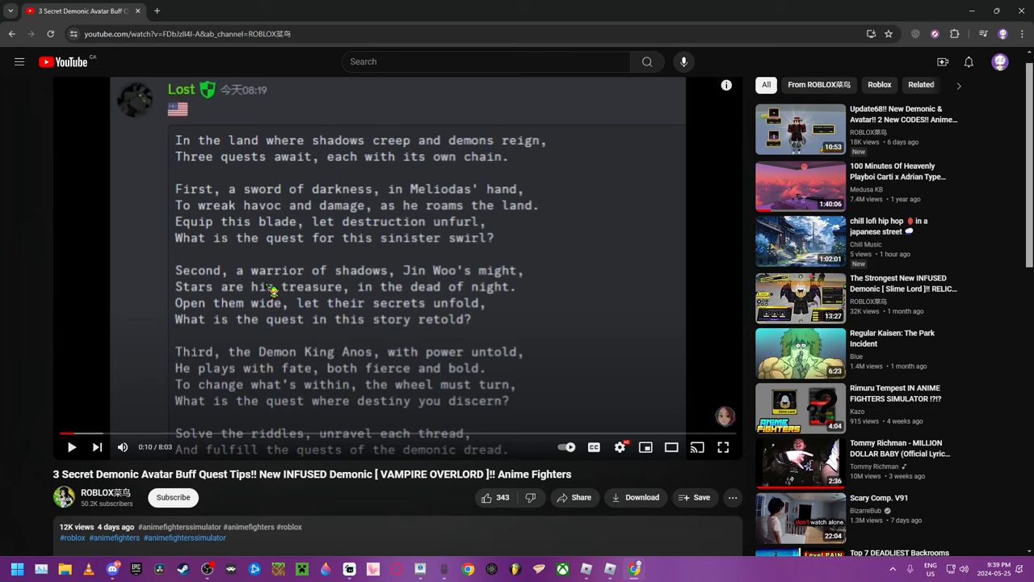